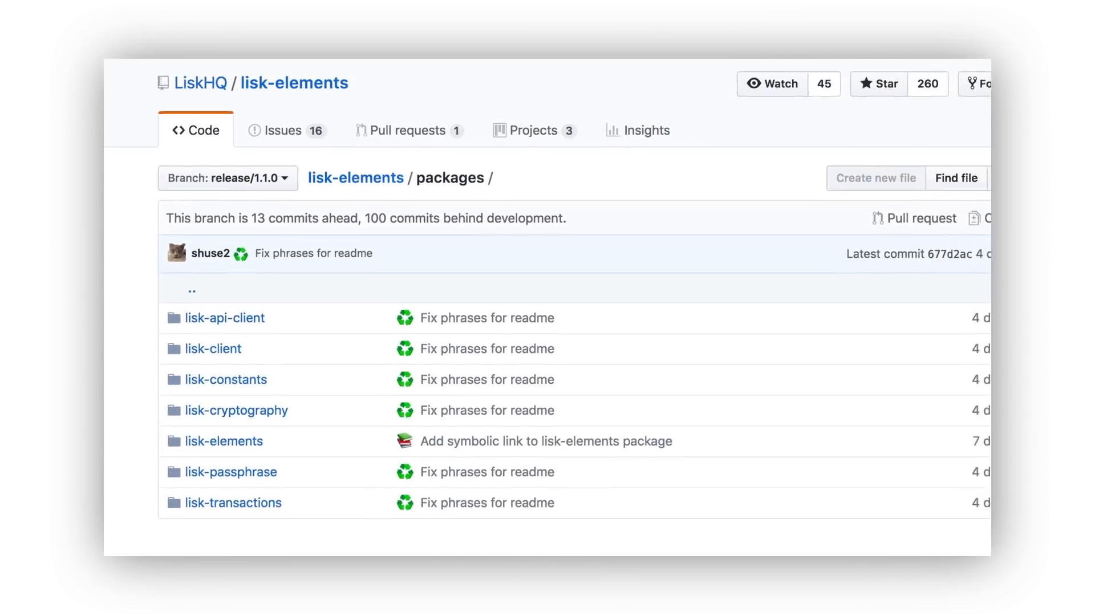
Open the lisk-client folder from the lisk-elements packages directory
{"action": "left_click", "coordinate": [213, 348]}
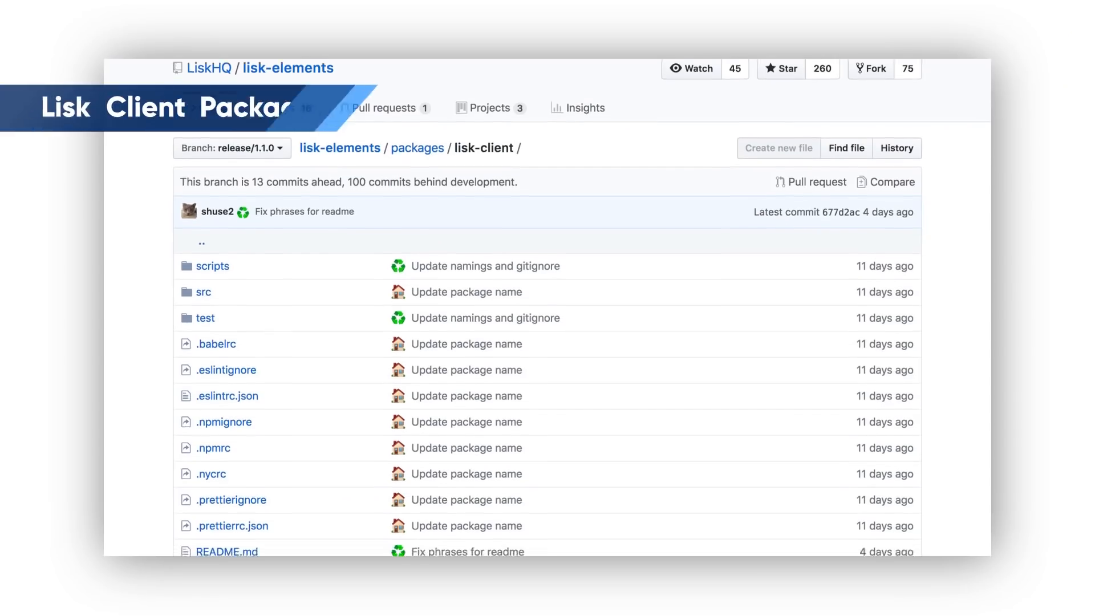
Scroll the lisk-client README down to its Packages table and GNU GPL License section
{"action": "scroll", "scroll_direction": "down", "scroll_amount": 3}
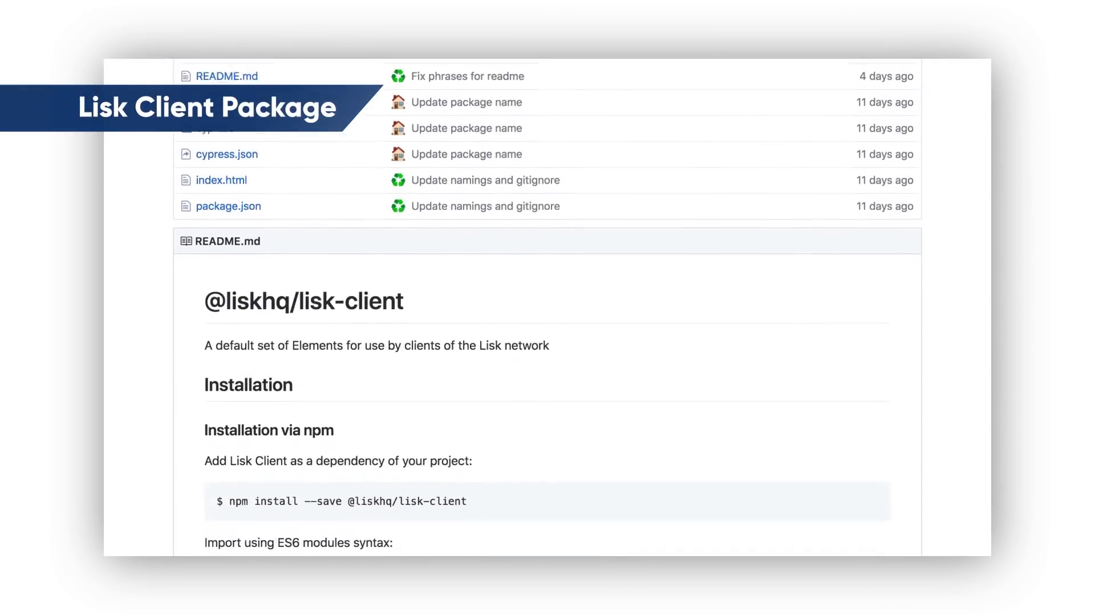
{"action": "scroll", "scroll_direction": "down", "scroll_amount": 3}
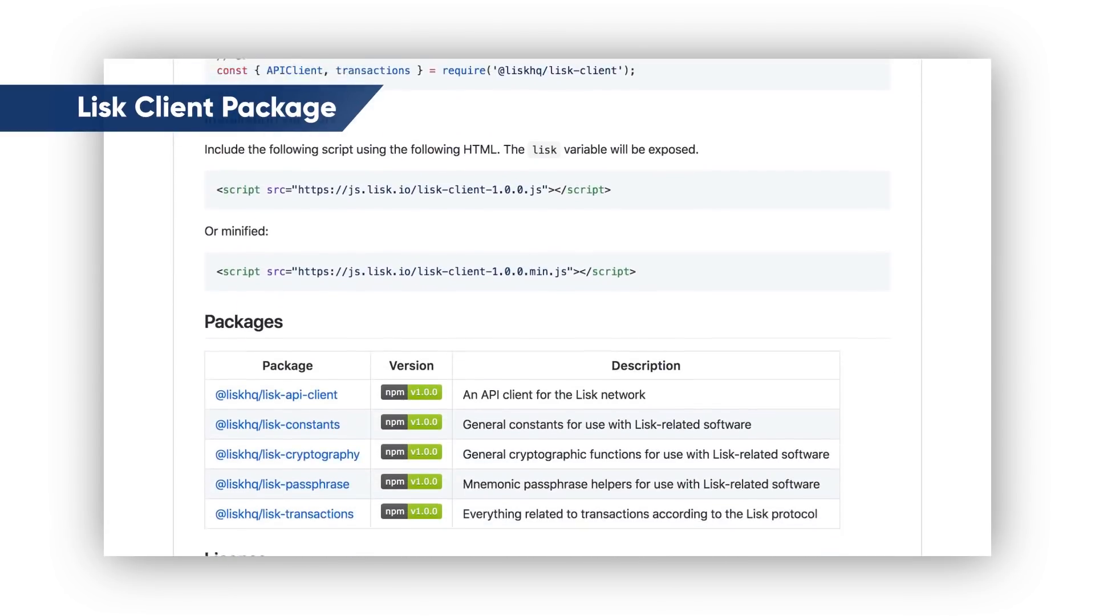
{"action": "scroll", "scroll_direction": "down", "scroll_amount": 3}
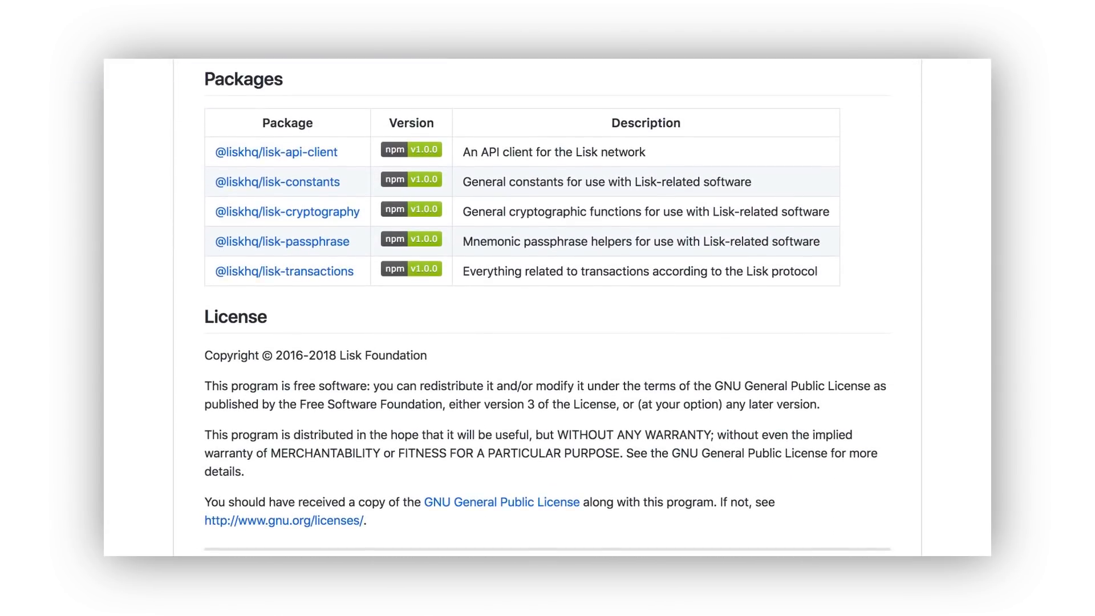